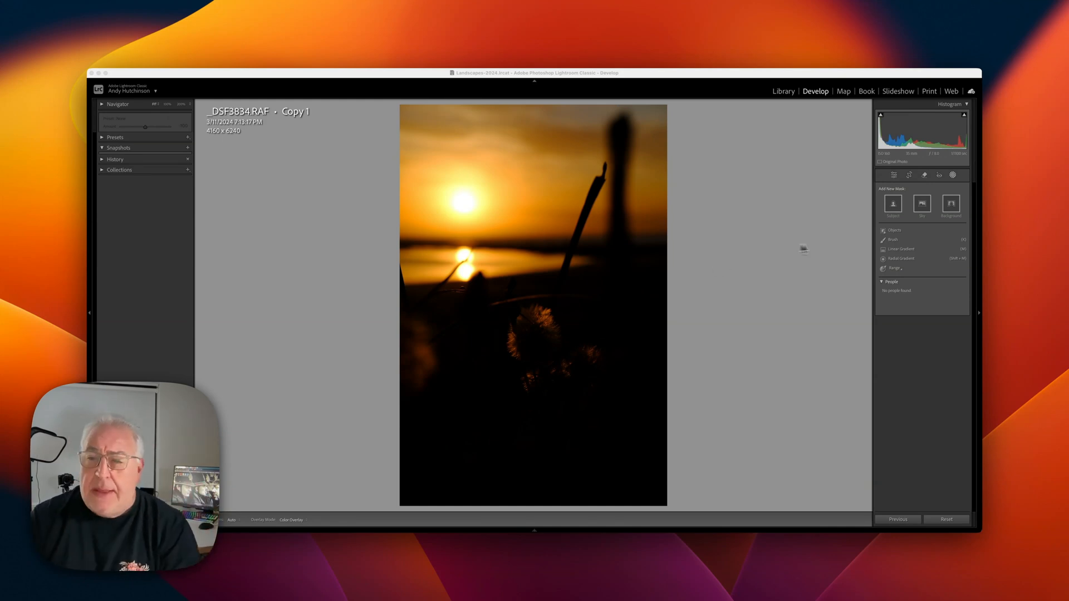
{"action": "mouse_move", "coordinate": [906, 267]}
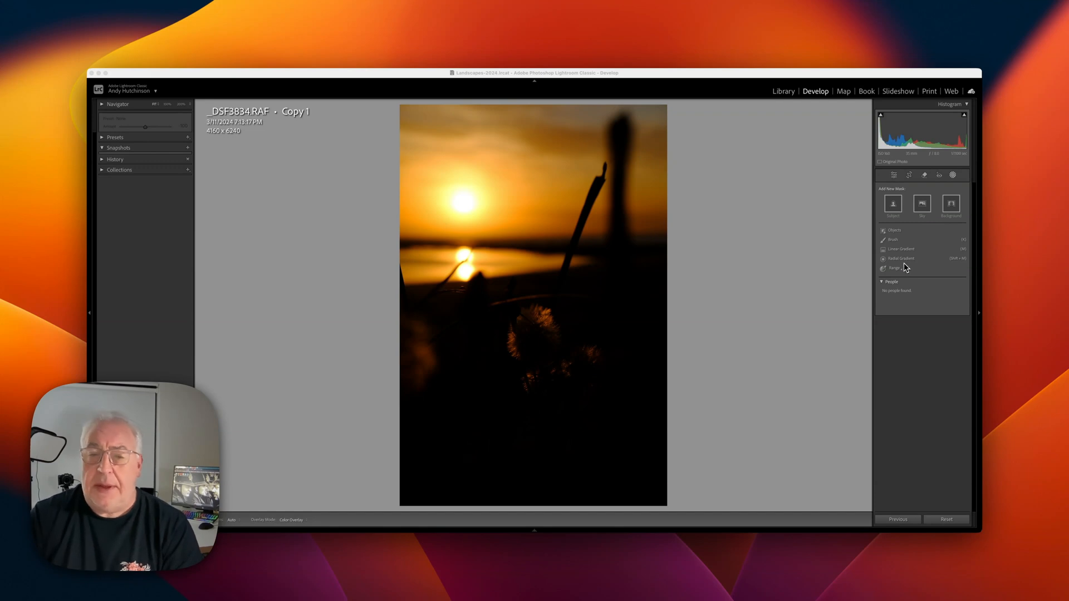
{"action": "mouse_move", "coordinate": [490, 234]}
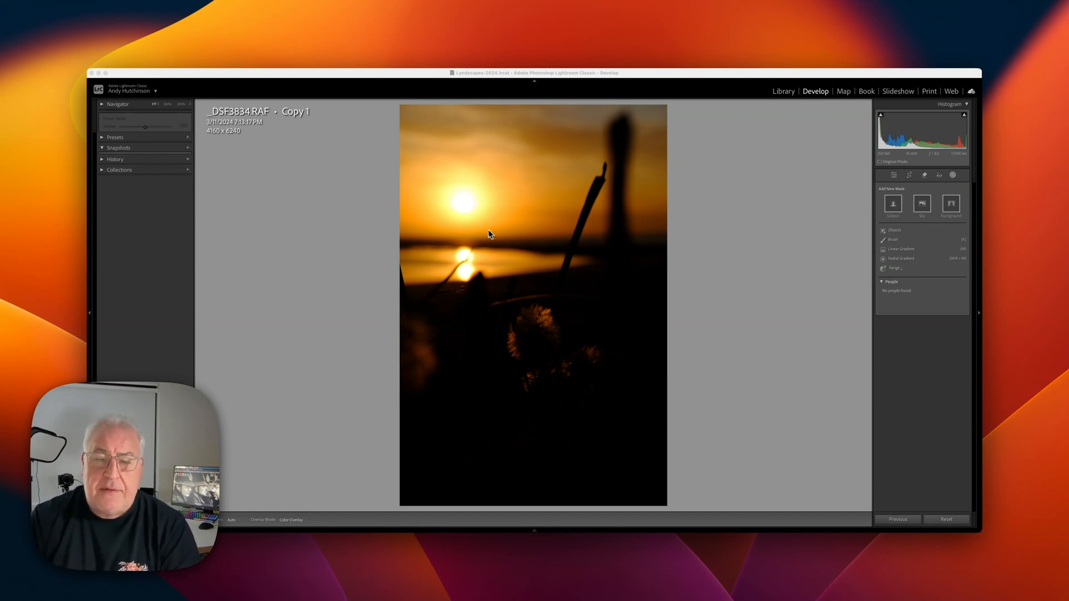
{"action": "mouse_move", "coordinate": [585, 211]}
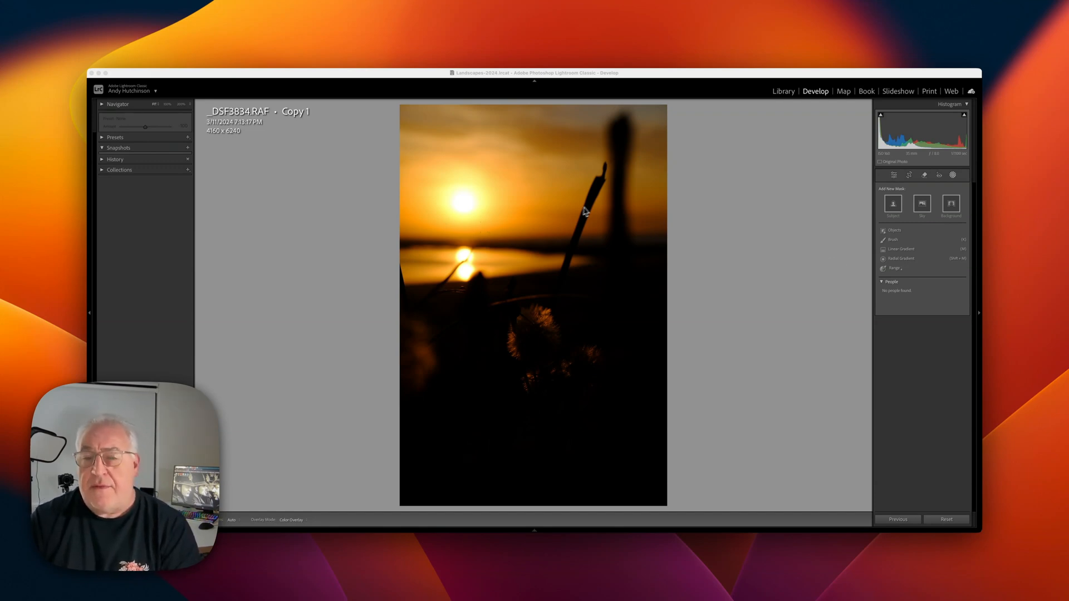
{"action": "mouse_move", "coordinate": [542, 310]}
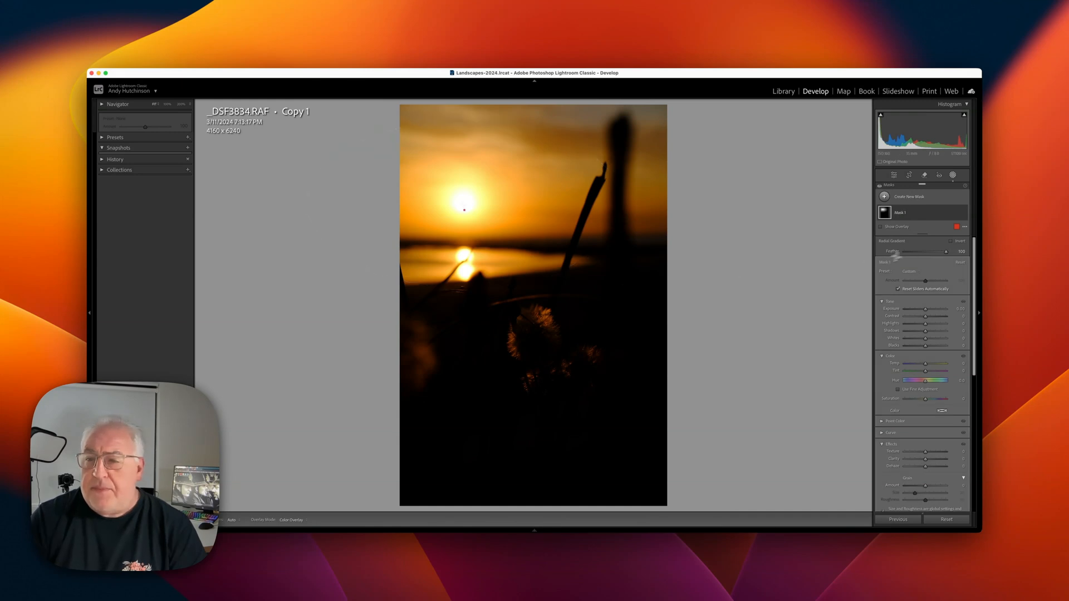
- Invert the radial mask around the sun and raise Exposure to reveal the backlit grasses and dandelions
{"action": "left_click", "coordinate": [965, 211]}
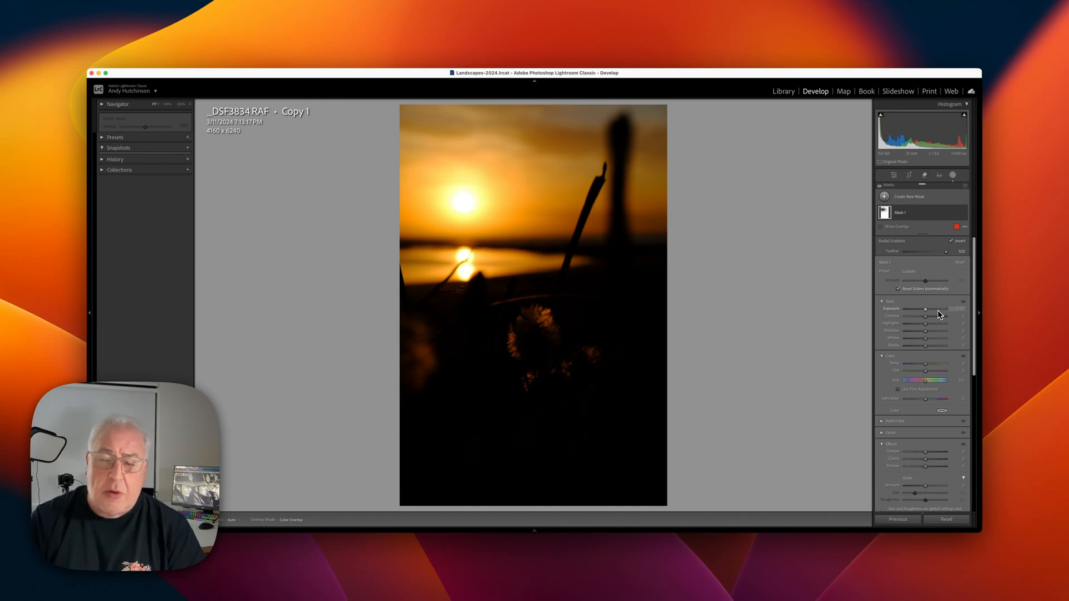
{"action": "left_click_drag", "start_coordinate": [926, 308], "coordinate": [940, 309]}
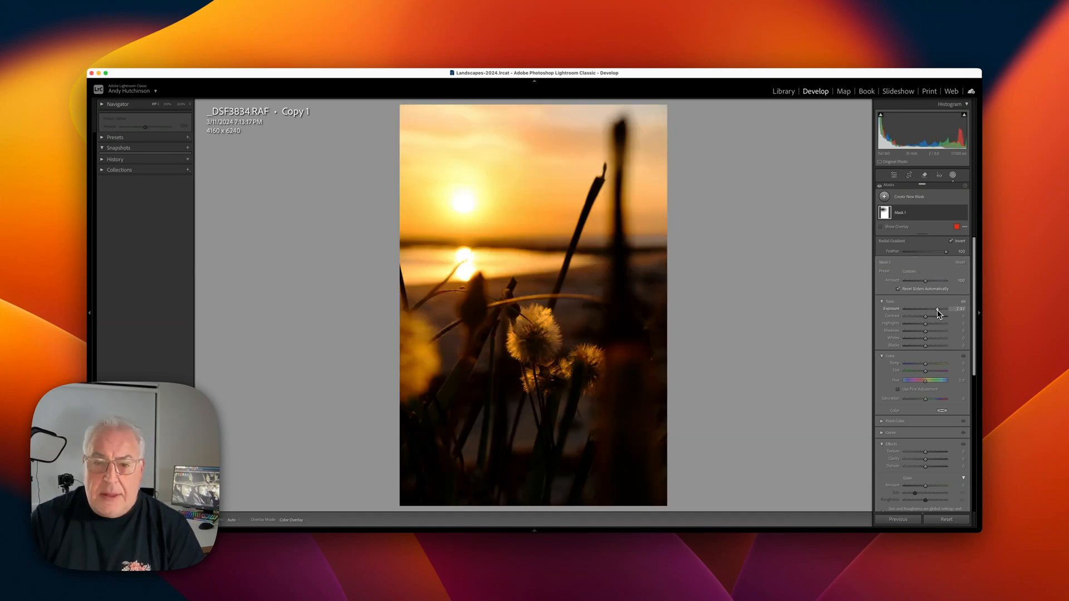
{"action": "left_click_drag", "start_coordinate": [925, 315], "coordinate": [938, 315]}
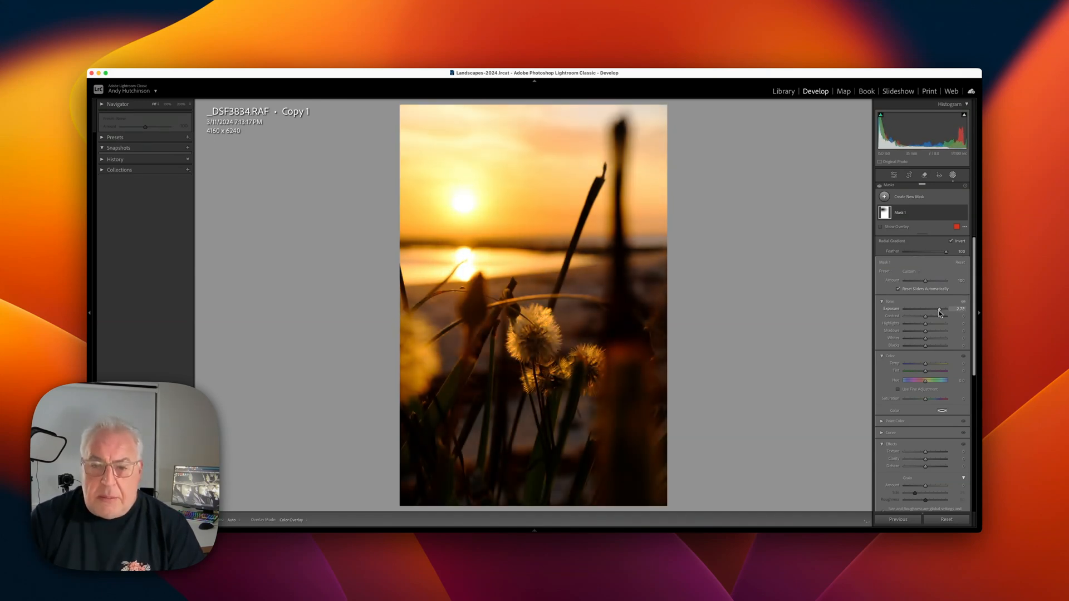
{"action": "left_click_drag", "start_coordinate": [927, 309], "coordinate": [938, 308]}
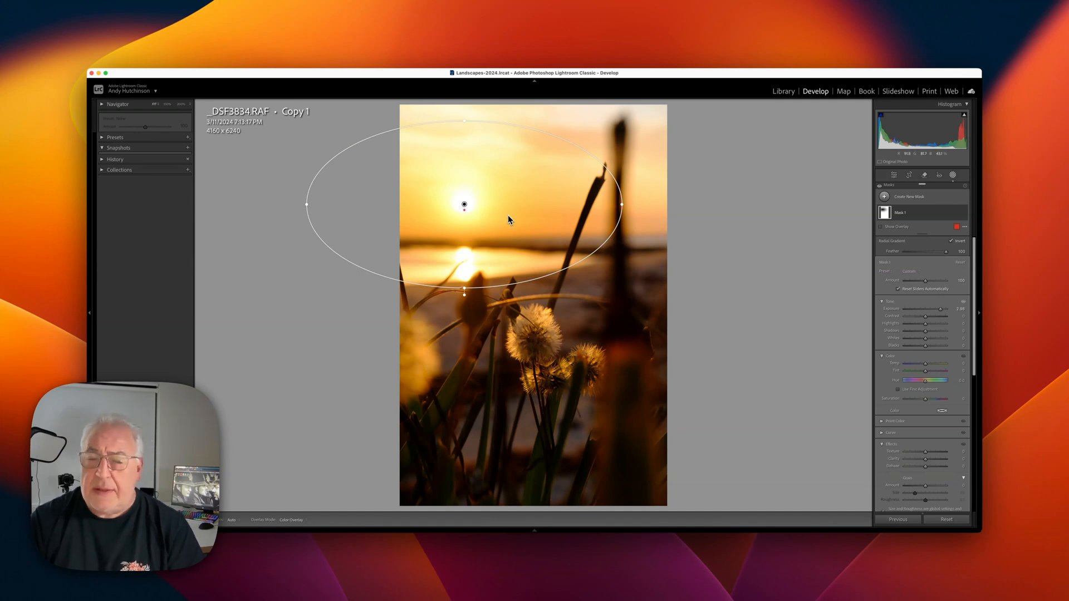
{"action": "mouse_move", "coordinate": [855, 274]}
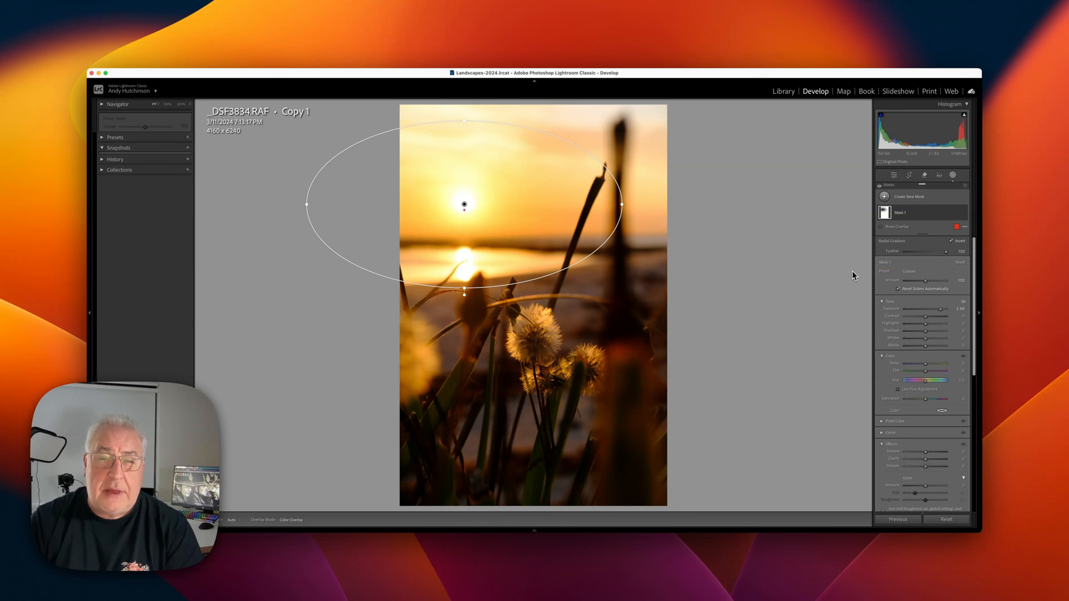
{"action": "mouse_move", "coordinate": [858, 273]}
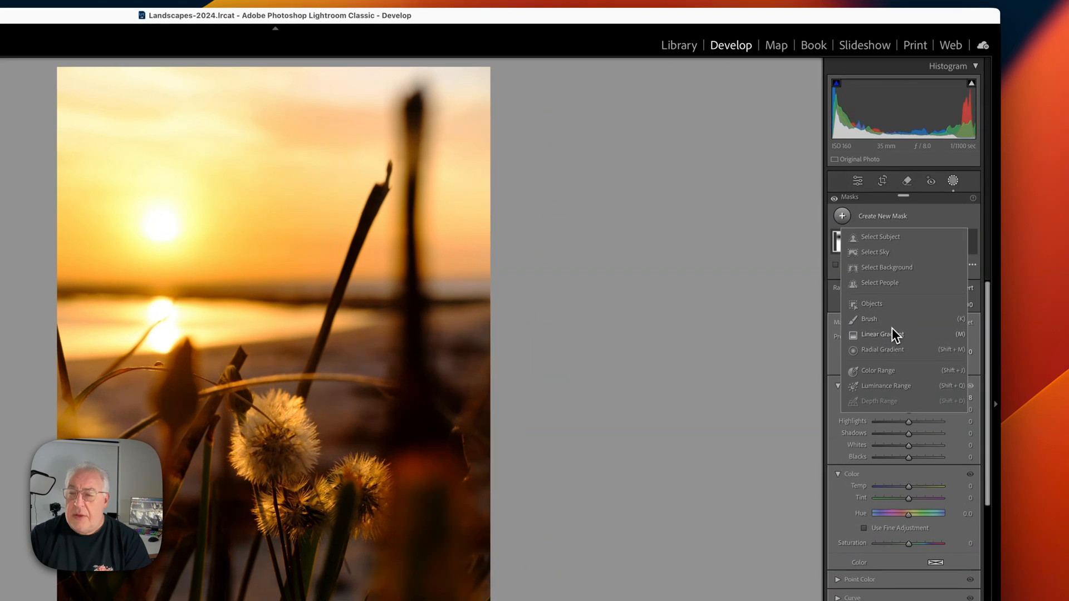
- Add a linear gradient mask over the sky above the sun and lower its Exposure
{"action": "left_click", "coordinate": [882, 334]}
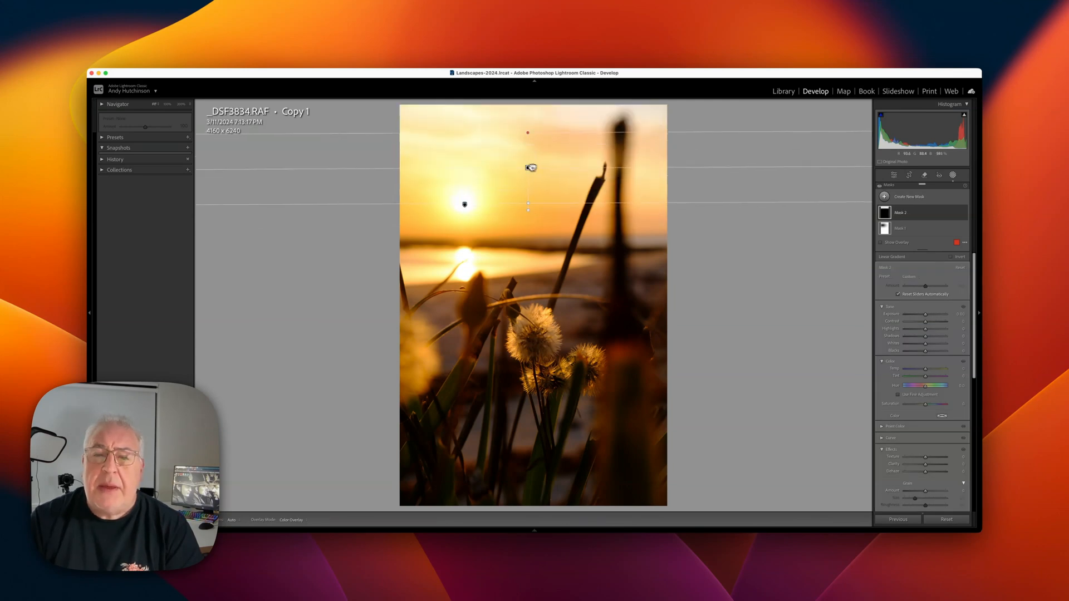
{"action": "left_click_drag", "start_coordinate": [938, 314], "coordinate": [924, 314]}
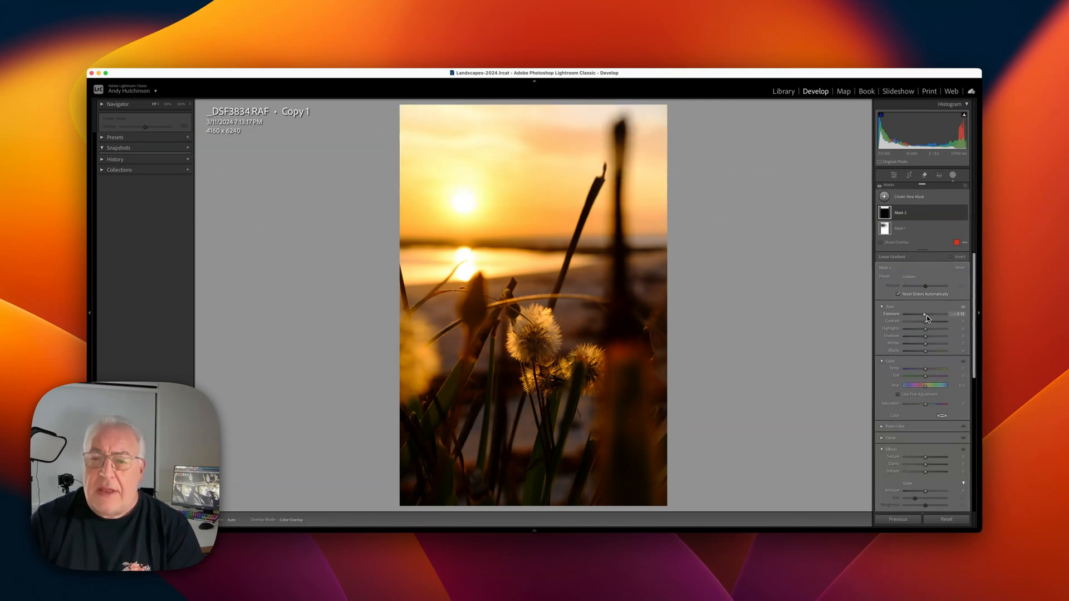
{"action": "left_click_drag", "start_coordinate": [924, 314], "coordinate": [919, 314]}
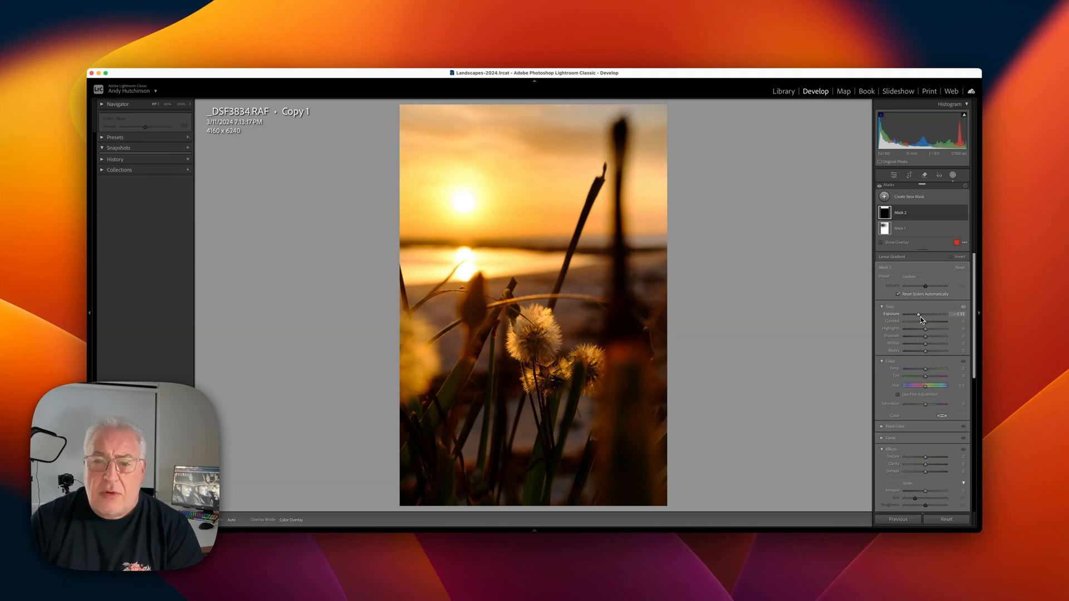
{"action": "left_click_drag", "start_coordinate": [919, 314], "coordinate": [924, 314]}
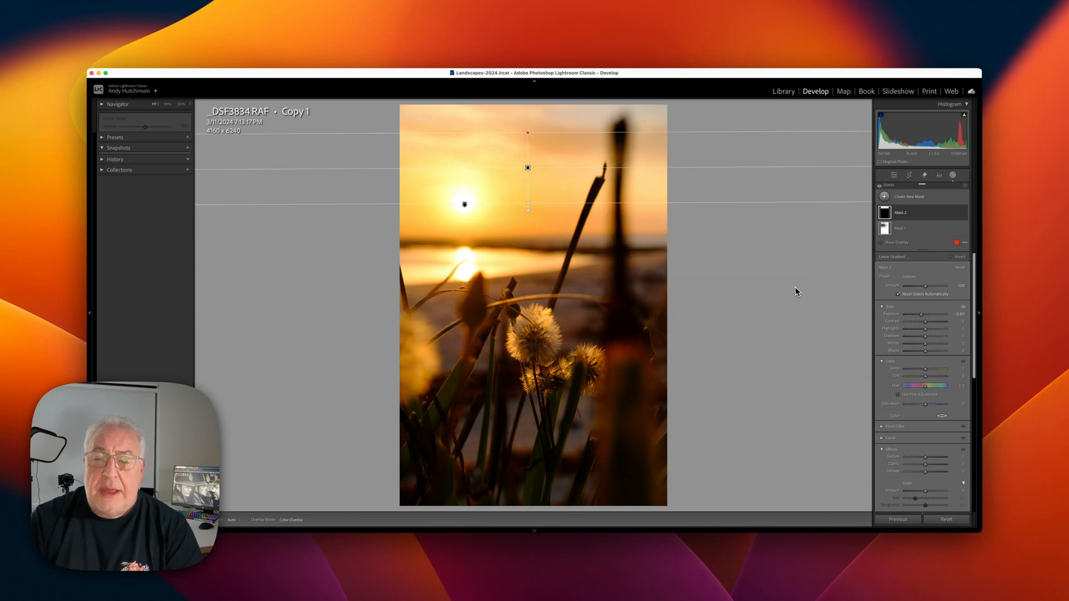
{"action": "mouse_move", "coordinate": [812, 285]}
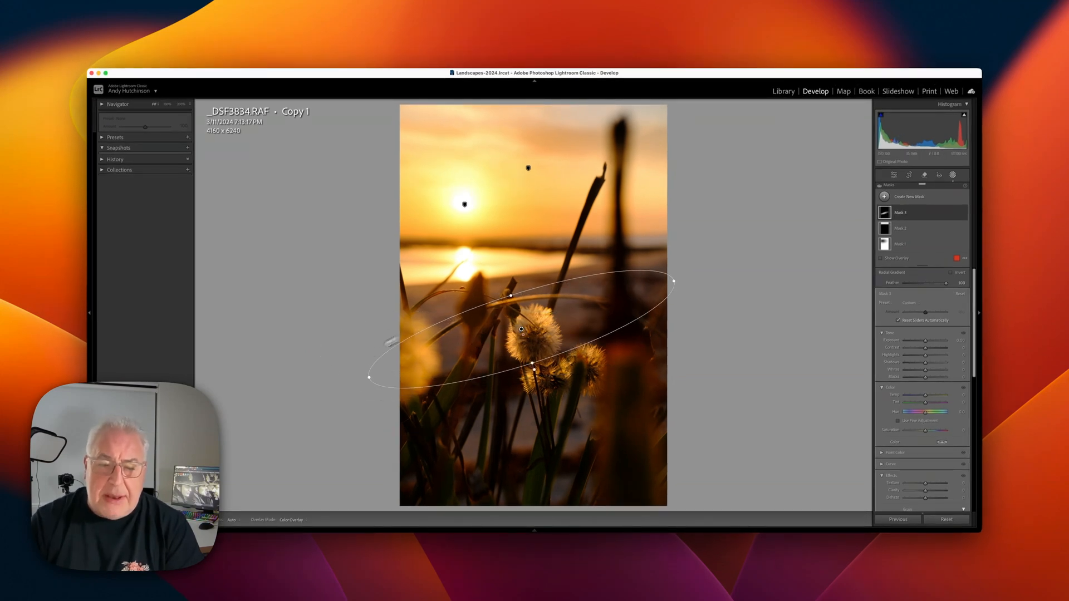
- Tilt a radial mask over the backlit dandelions and raise its Exposure to lighten them
{"action": "left_click_drag", "start_coordinate": [672, 281], "coordinate": [704, 265]}
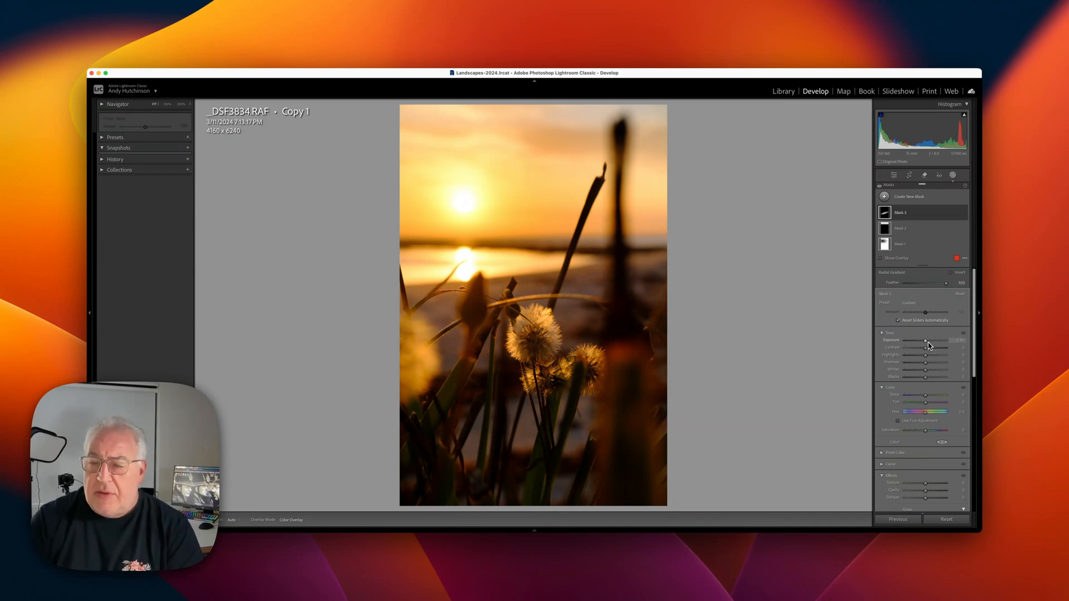
{"action": "left_click_drag", "start_coordinate": [926, 341], "coordinate": [938, 340]}
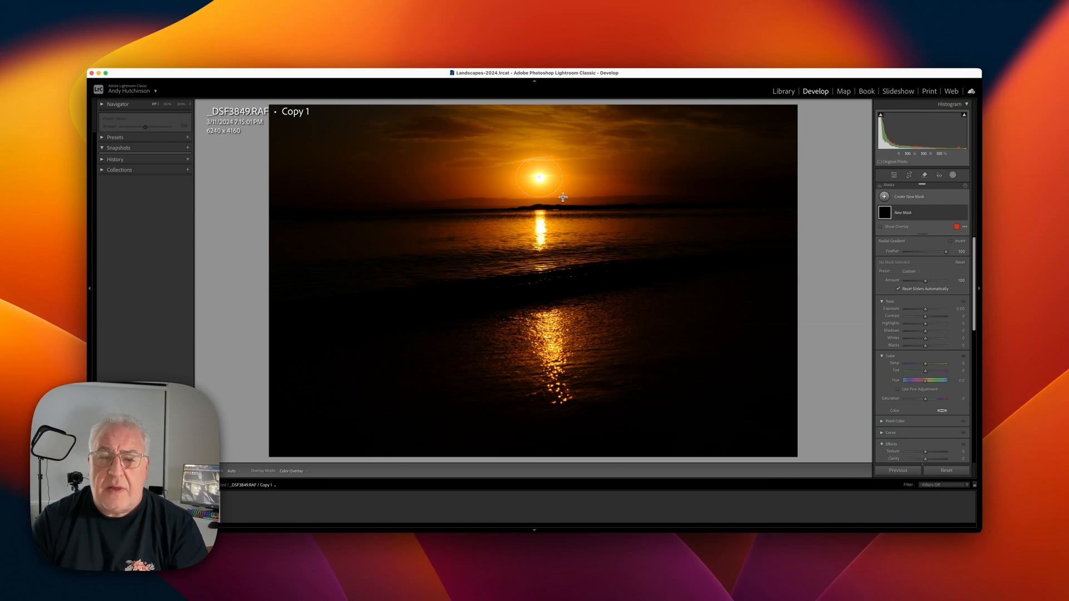
- Draw a radial mask around the setting sun on the beach photo and invert it
{"action": "left_click_drag", "start_coordinate": [563, 198], "coordinate": [687, 235]}
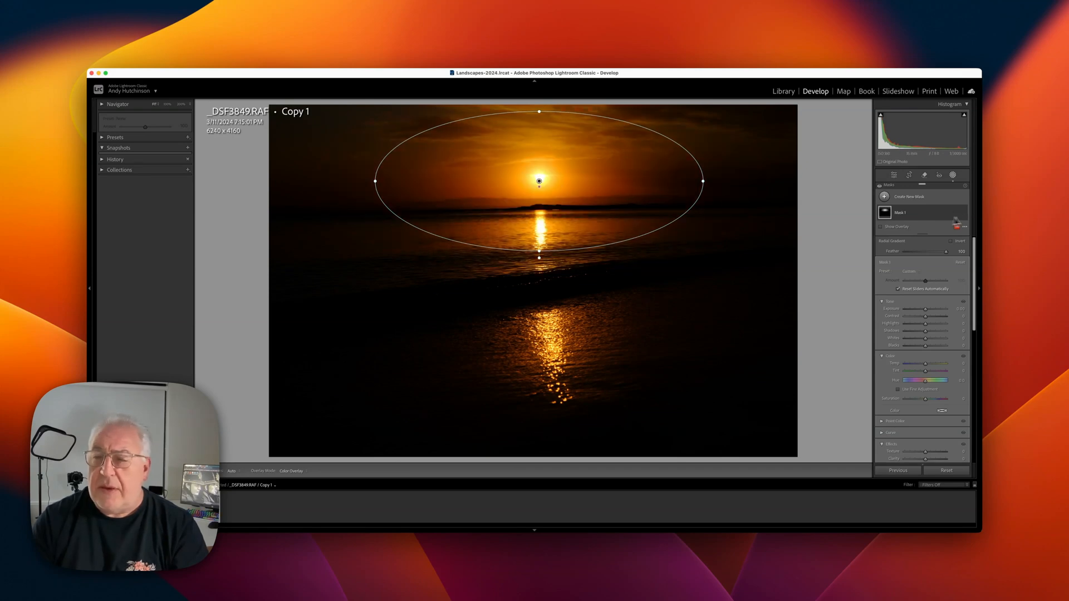
{"action": "left_click", "coordinate": [964, 211]}
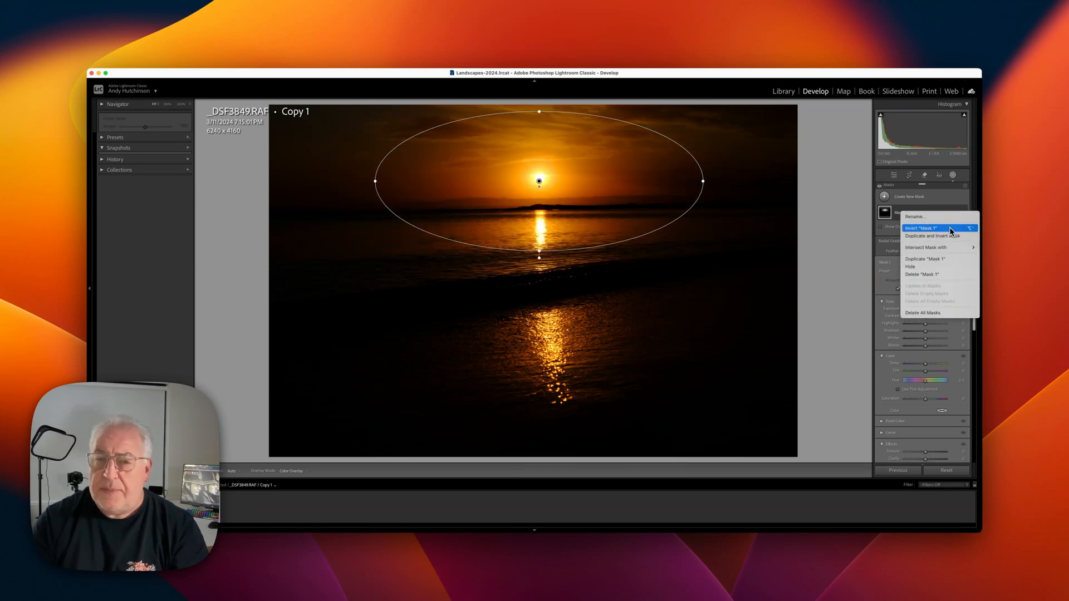
{"action": "left_click", "coordinate": [922, 227]}
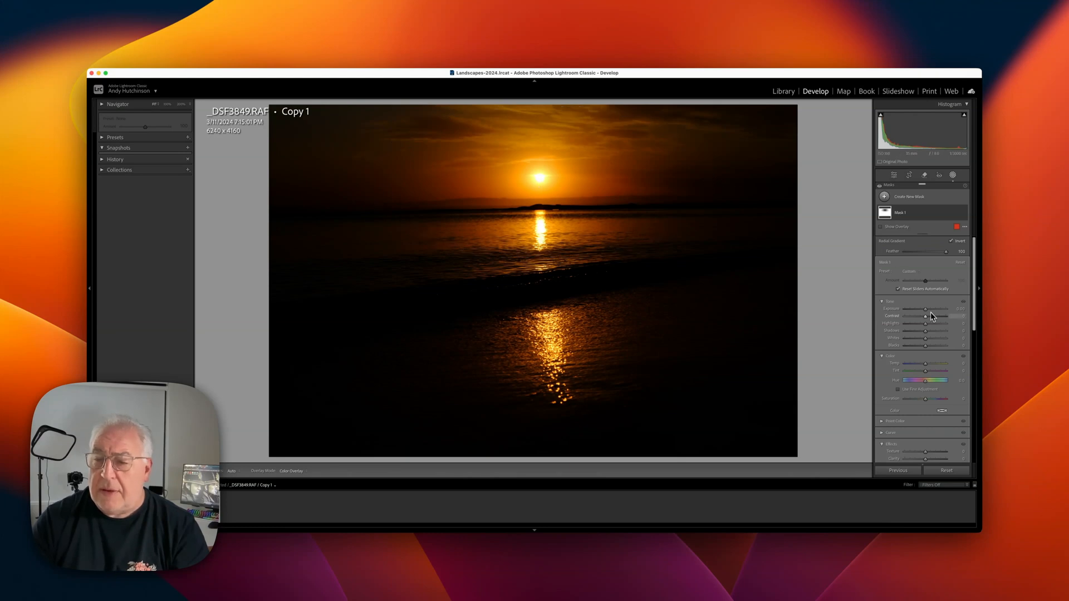
- Raise the inverted mask's Exposure to reveal the beach, waves and glowing sky
{"action": "left_click_drag", "start_coordinate": [926, 308], "coordinate": [944, 309]}
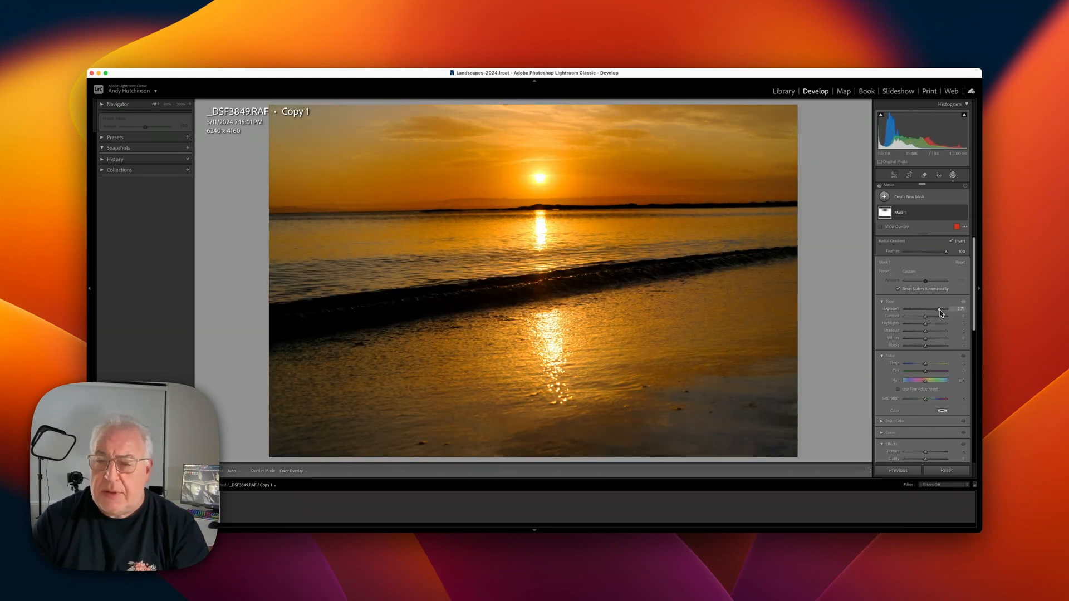
{"action": "left_click_drag", "start_coordinate": [925, 308], "coordinate": [936, 308]}
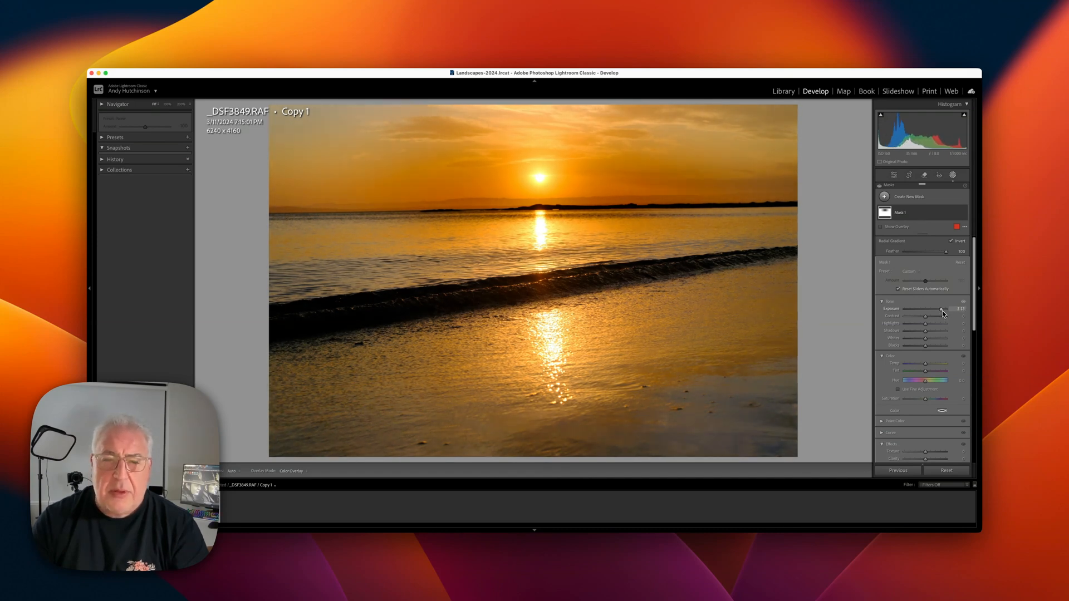
{"action": "left_click", "coordinate": [909, 196]}
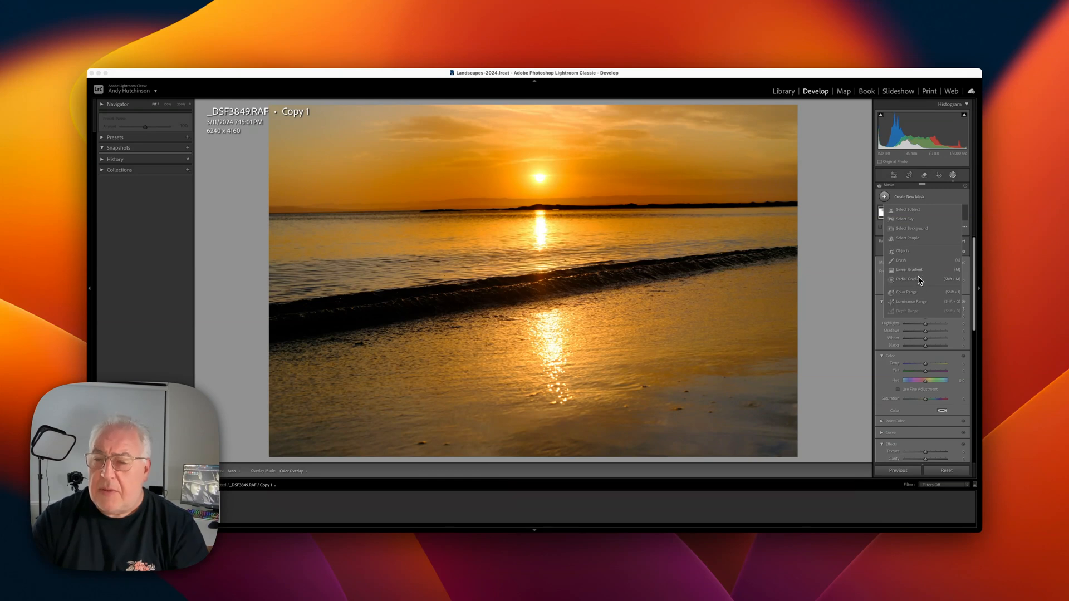
- Add a linear gradient mask over the beach photo's sky and lower its Exposure
{"action": "left_click", "coordinate": [907, 269]}
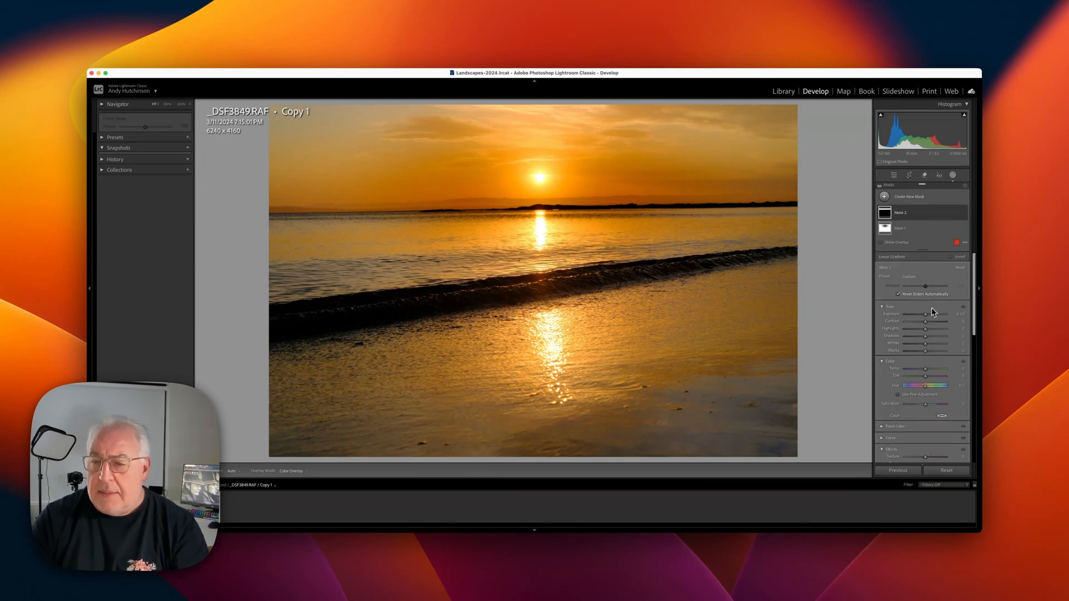
{"action": "left_click_drag", "start_coordinate": [932, 314], "coordinate": [925, 314]}
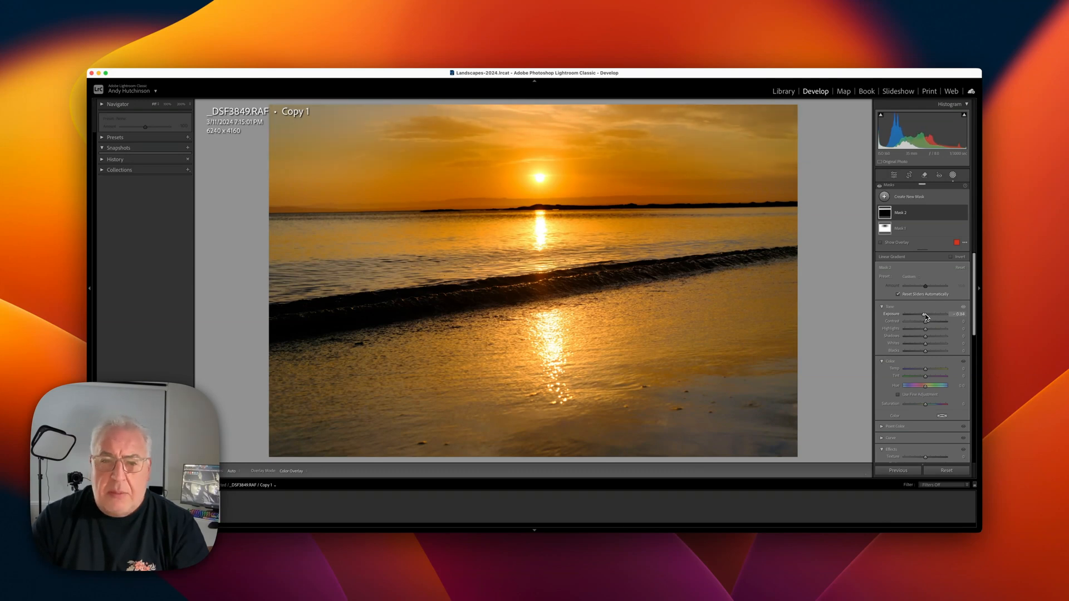
{"action": "left_click_drag", "start_coordinate": [928, 314], "coordinate": [938, 315]}
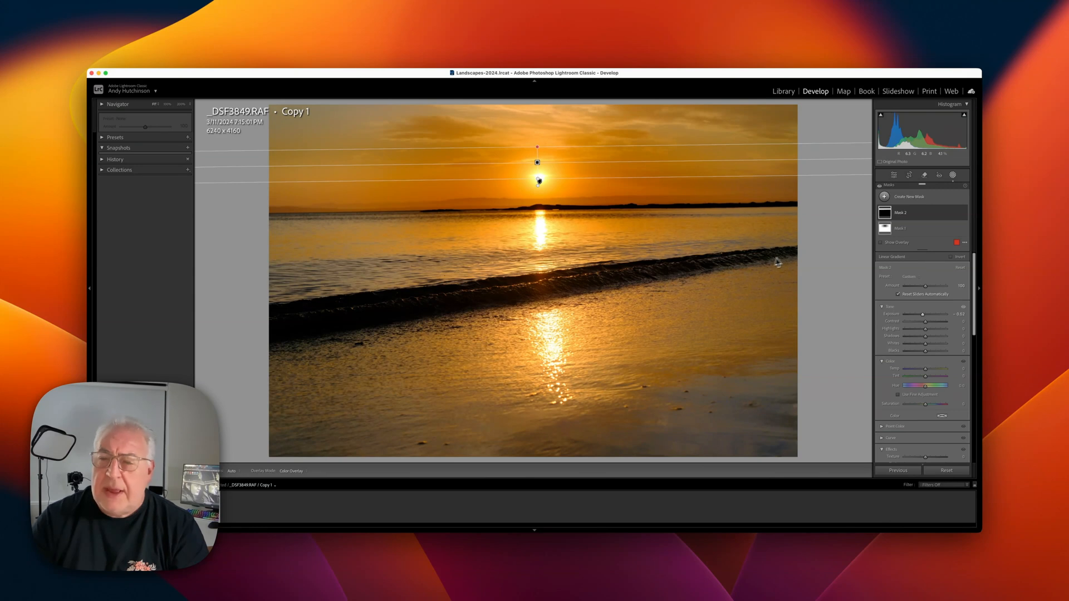
- Add a radial mask stretched along the breaking wave, raise its Exposure, and show the overlay to check coverage
{"action": "left_click", "coordinate": [909, 196]}
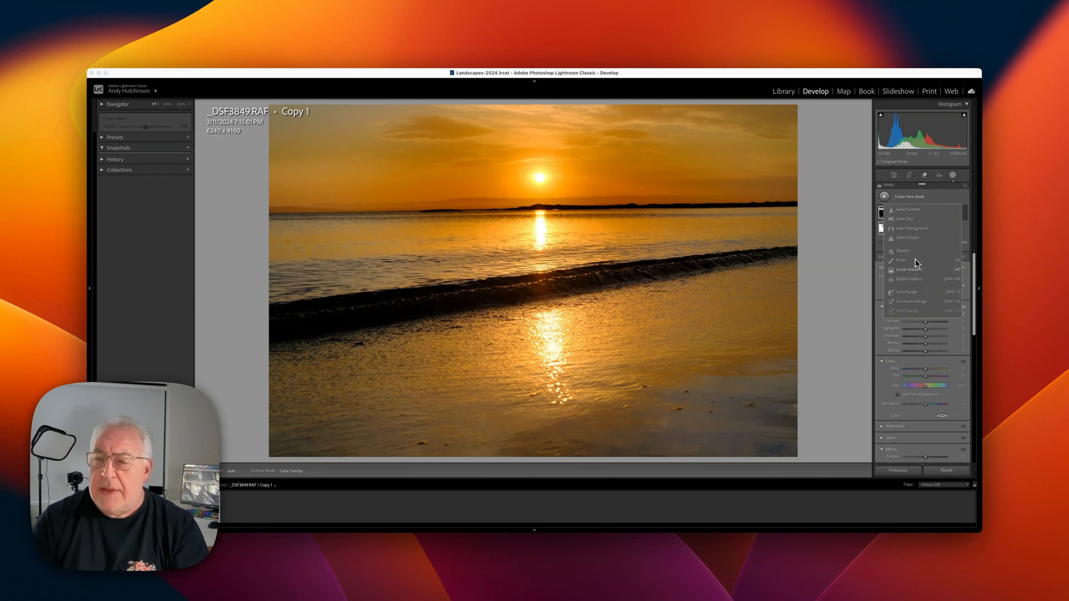
{"action": "left_click", "coordinate": [909, 279]}
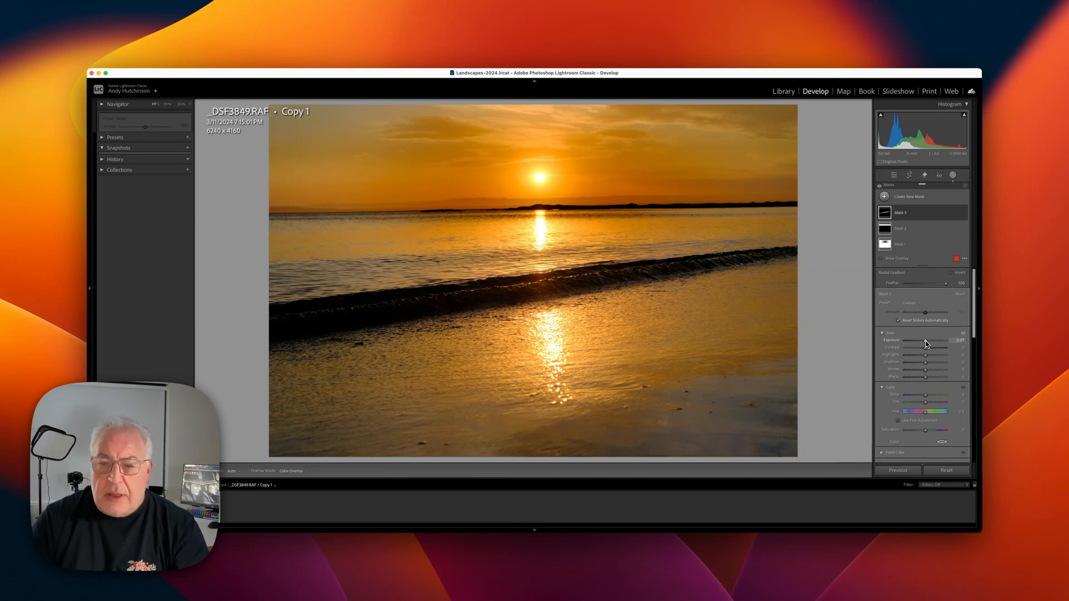
{"action": "left_click_drag", "start_coordinate": [924, 341], "coordinate": [929, 340]}
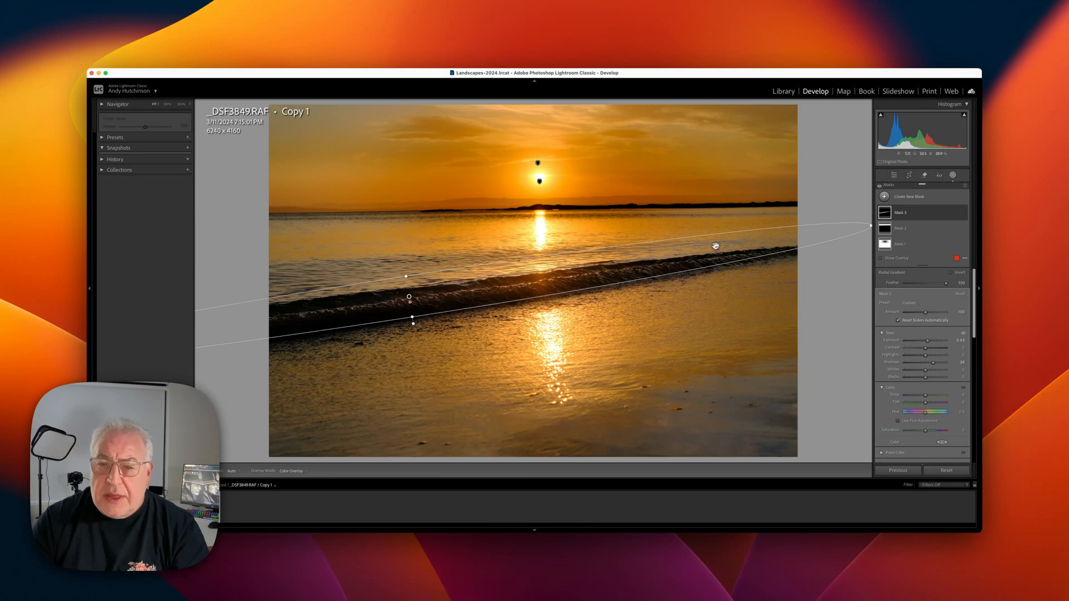
{"action": "left_click_drag", "start_coordinate": [716, 246], "coordinate": [866, 228]}
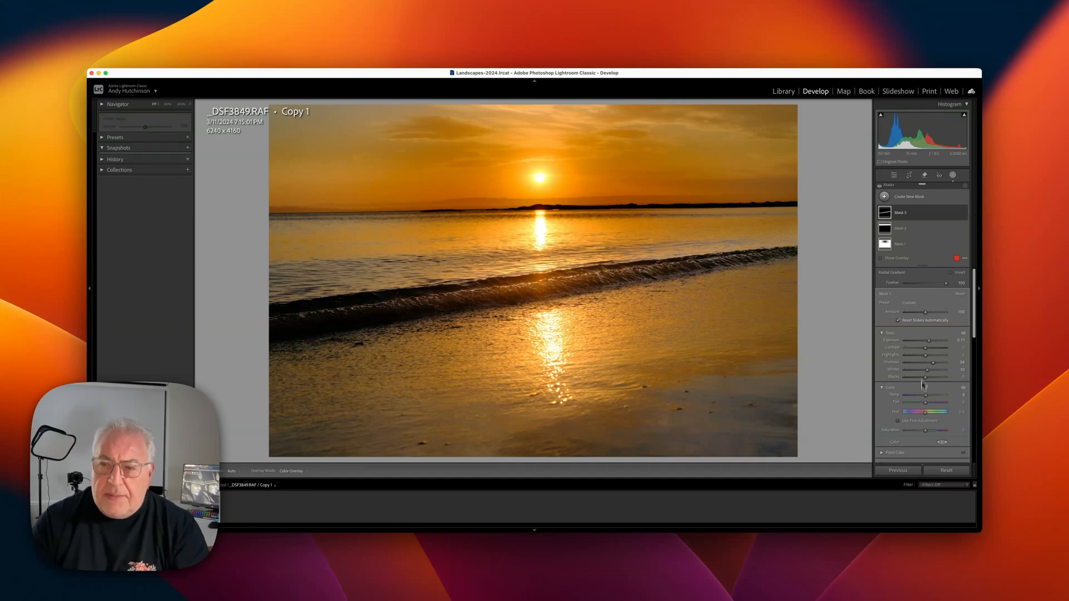
{"action": "left_click", "coordinate": [900, 212]}
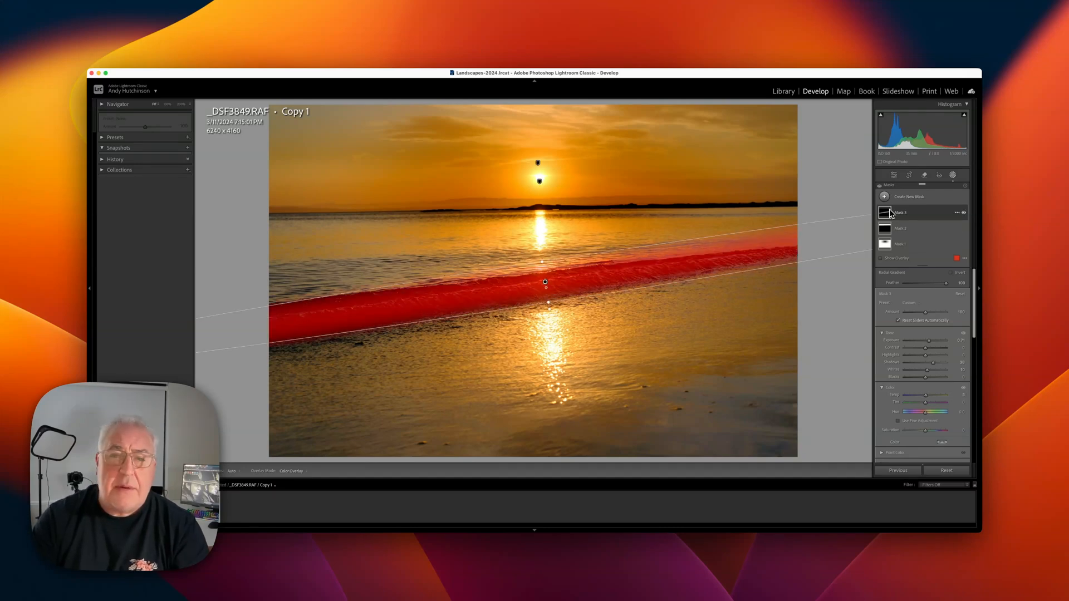